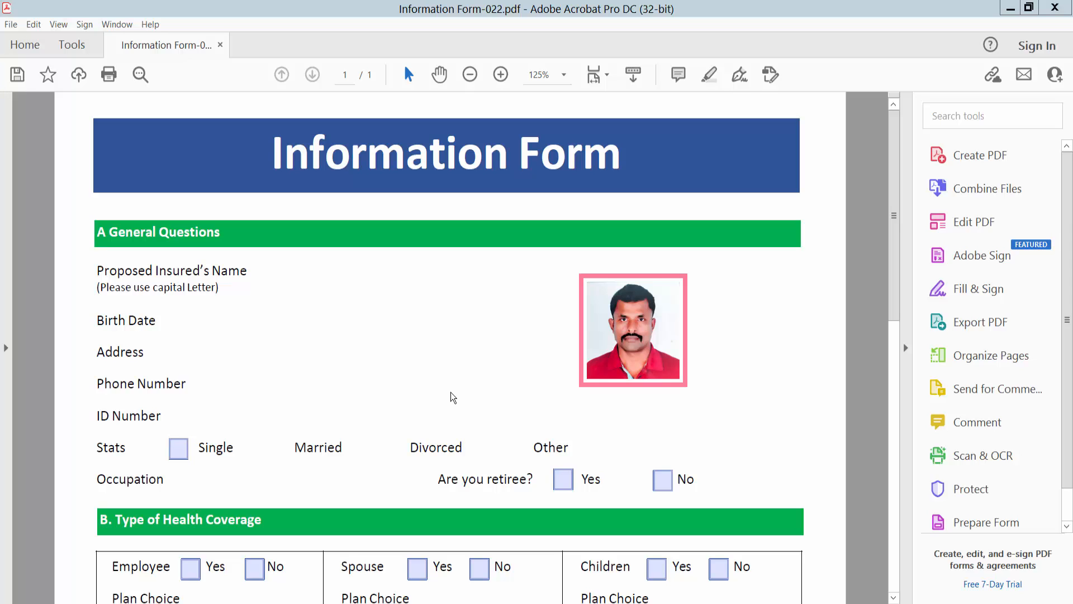
pyautogui.moveTo(442, 391)
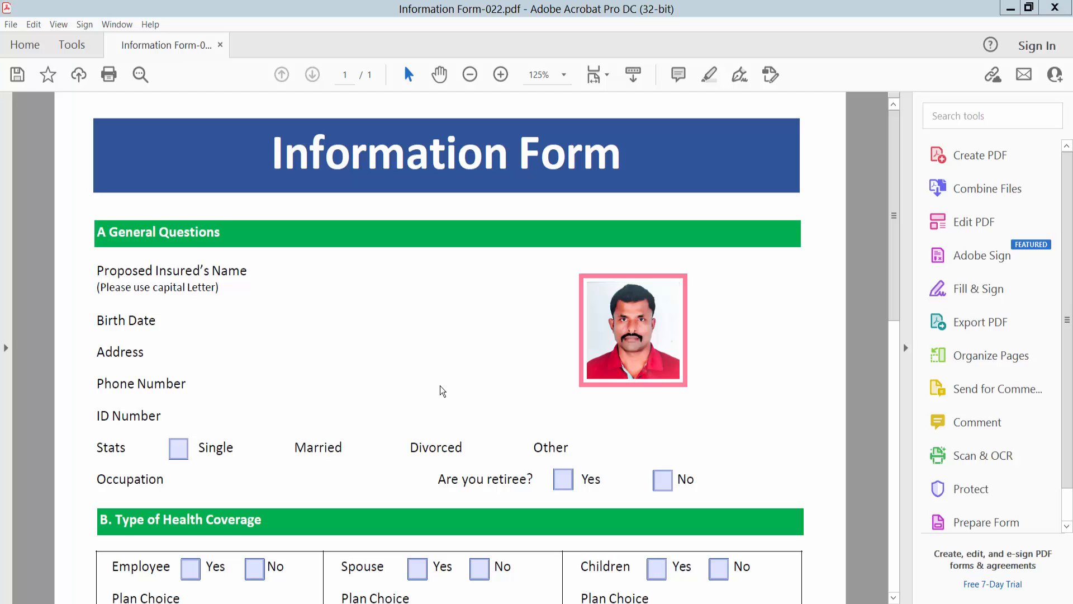
pyautogui.moveTo(452, 291)
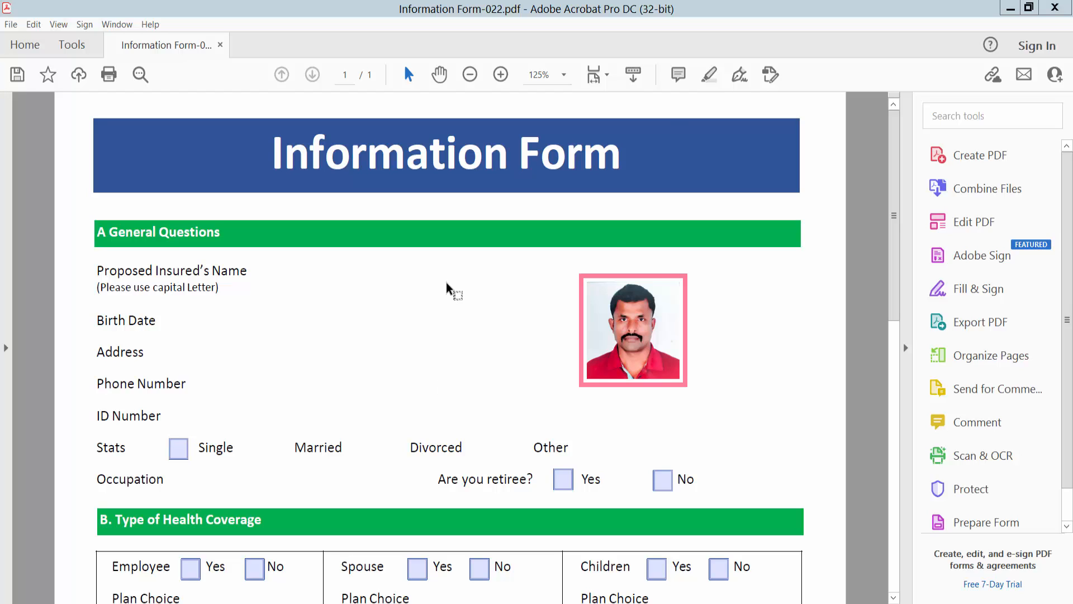
pyautogui.moveTo(619, 349)
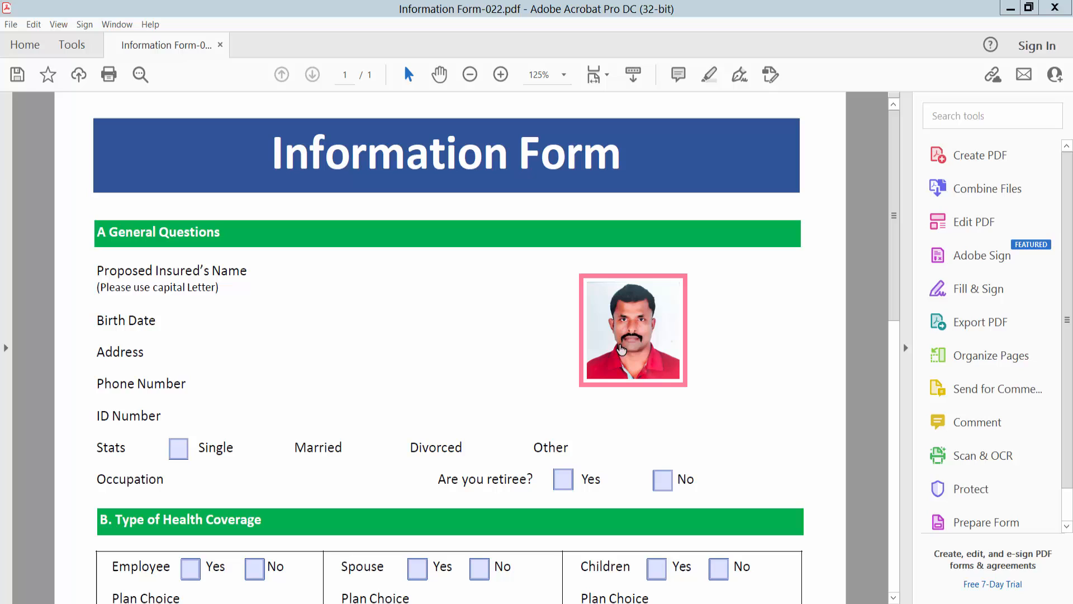
pyautogui.moveTo(667, 349)
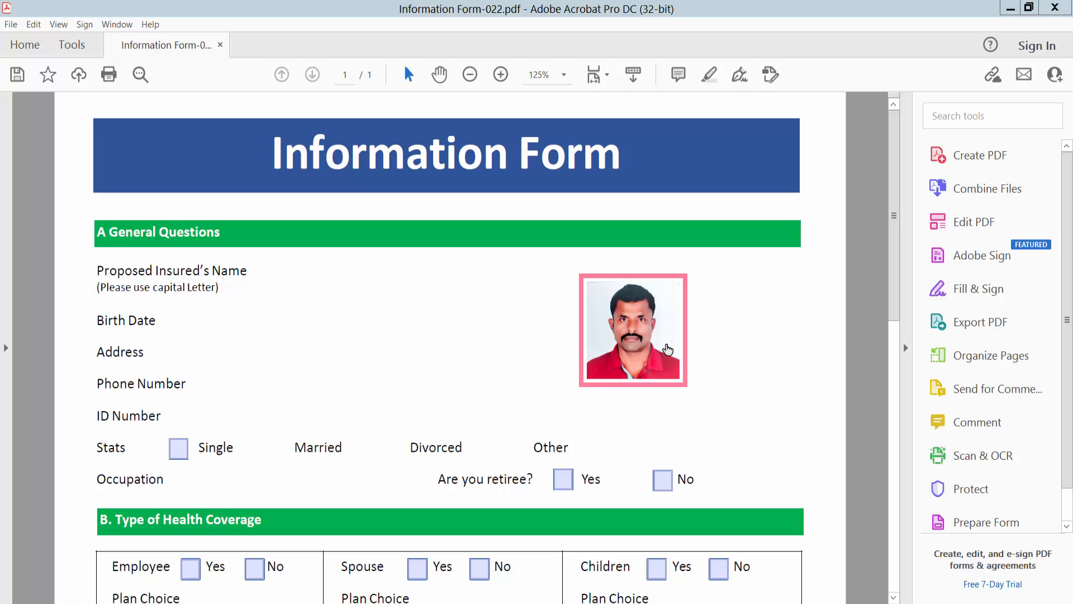
pyautogui.moveTo(503, 362)
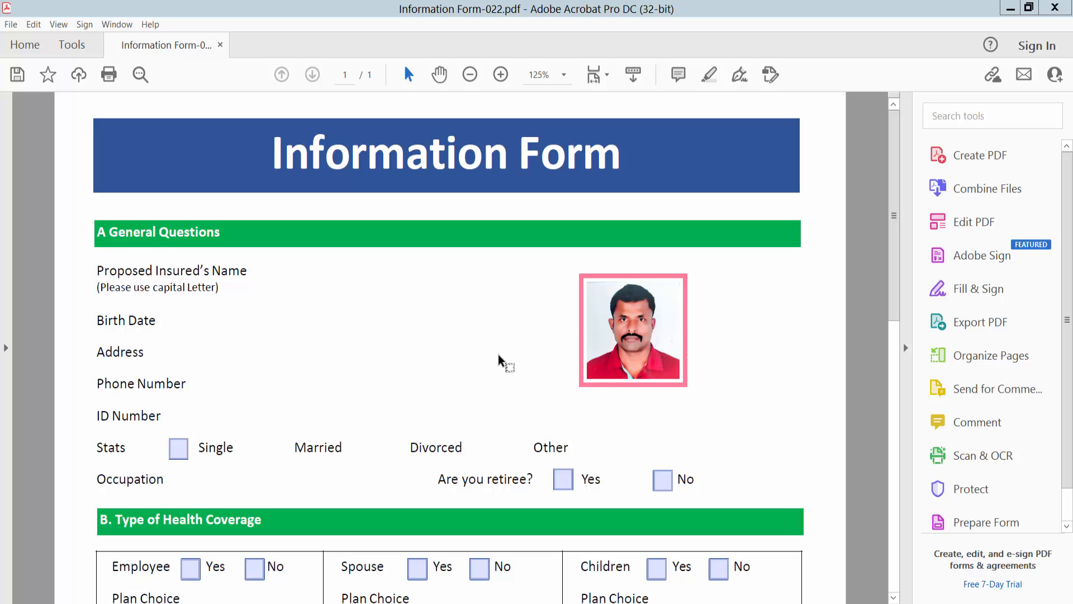
pyautogui.moveTo(729, 356)
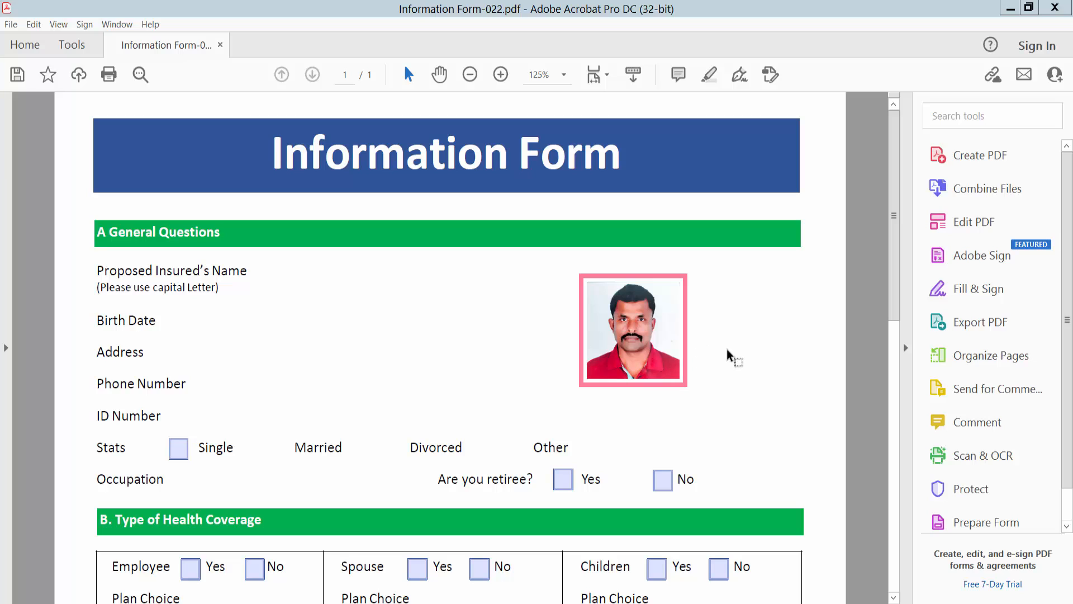
pyautogui.moveTo(641, 331)
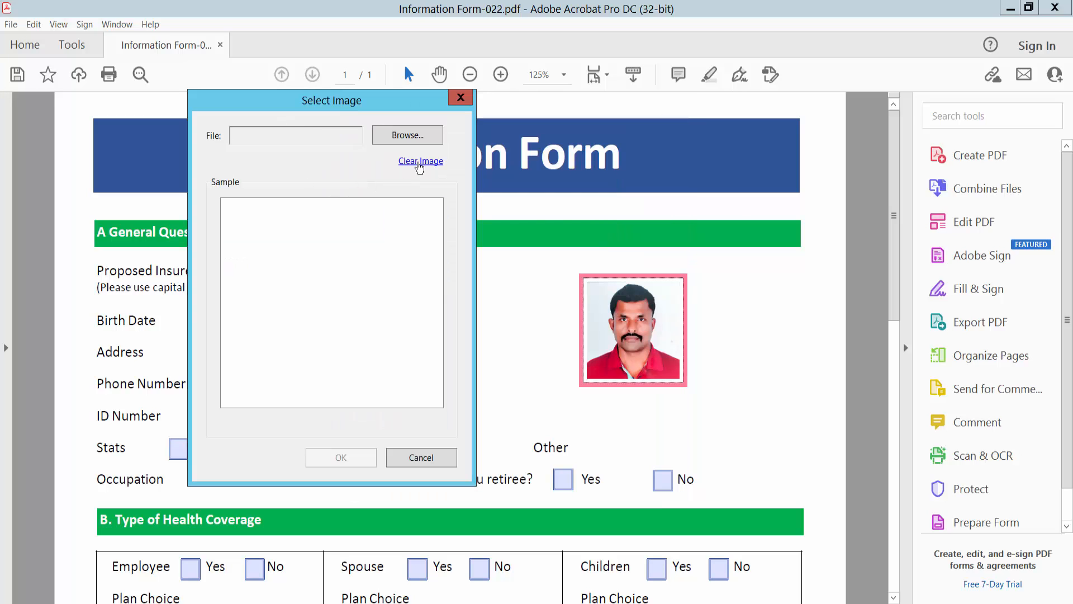
# Remove the man's photo from the Information Form's picture field with Clear Image
pyautogui.click(421, 160)
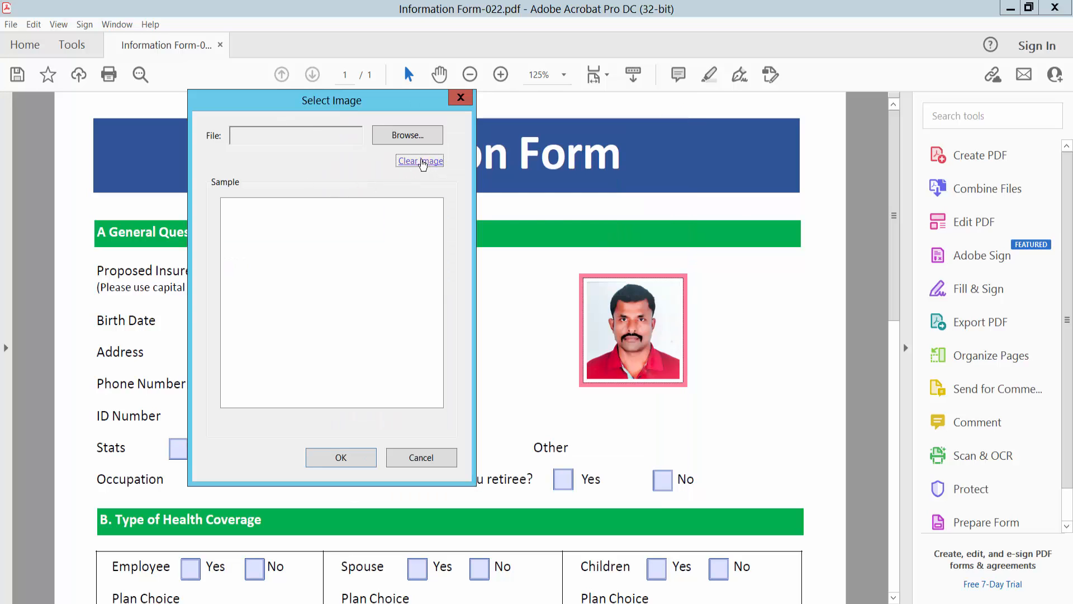
pyautogui.click(341, 457)
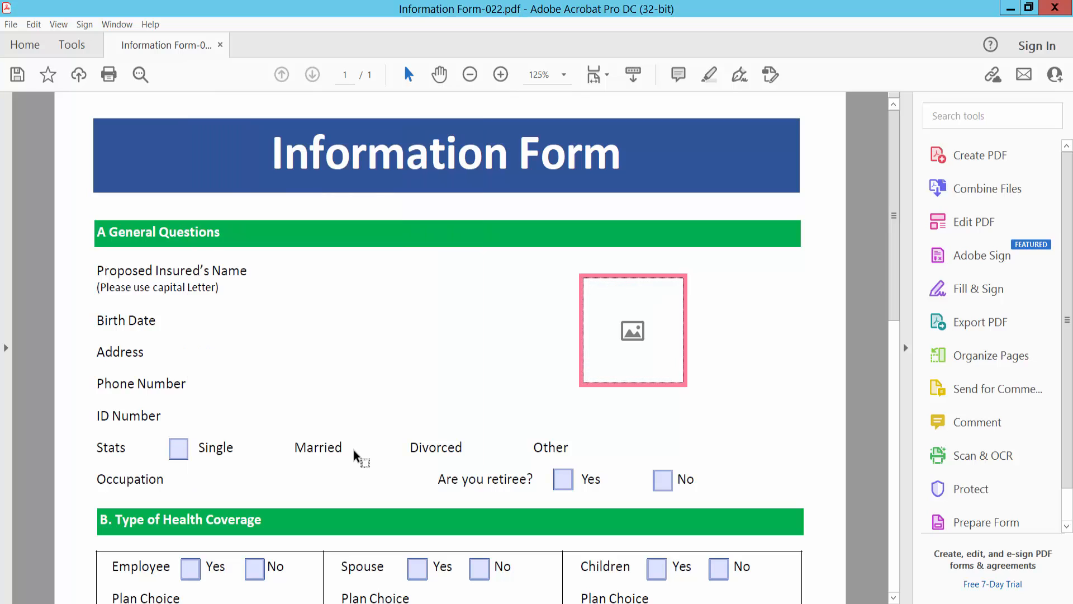
pyautogui.moveTo(646, 357)
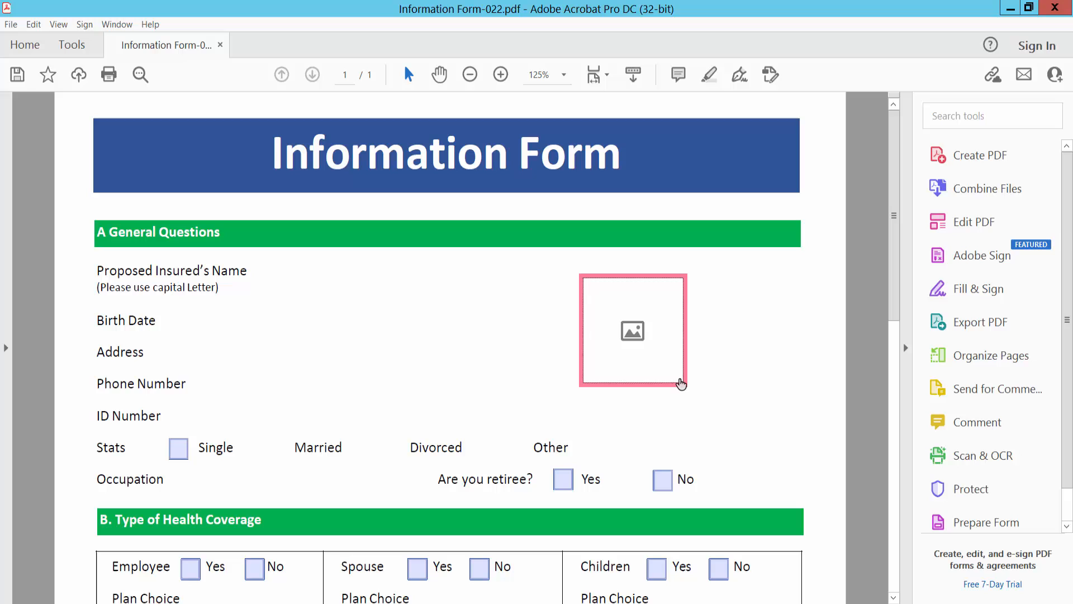
# Load photo 01 from the Desktop into the empty picture field
pyautogui.click(632, 331)
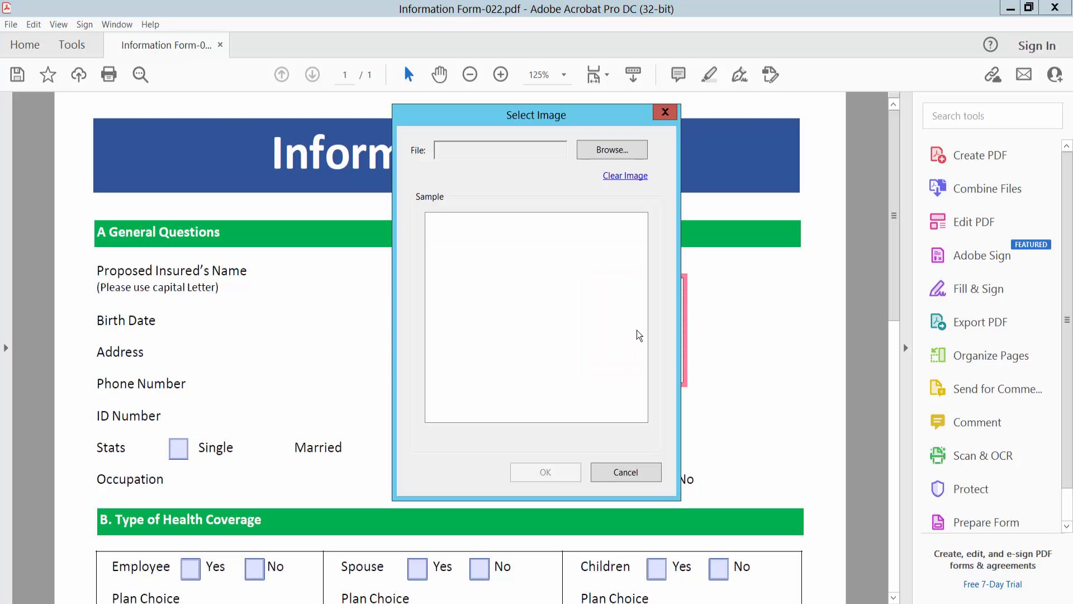
pyautogui.click(612, 149)
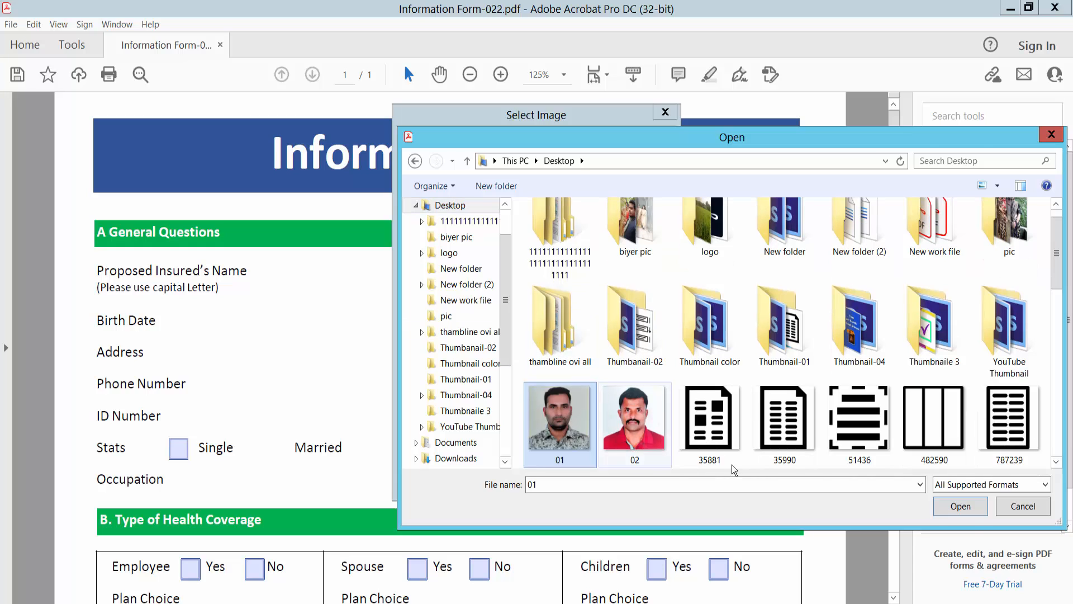
pyautogui.click(960, 506)
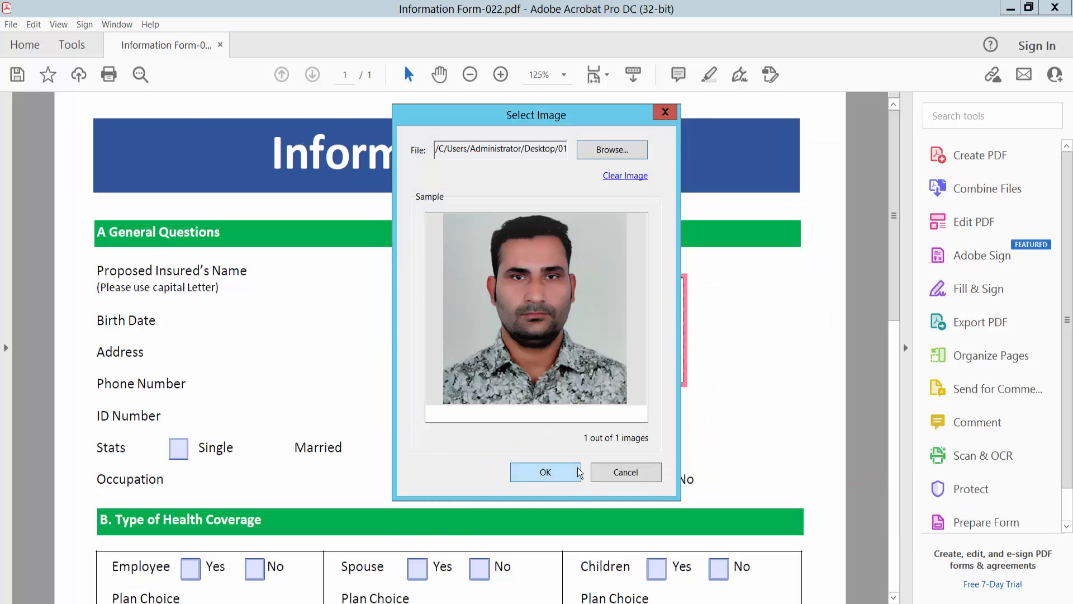
pyautogui.click(546, 472)
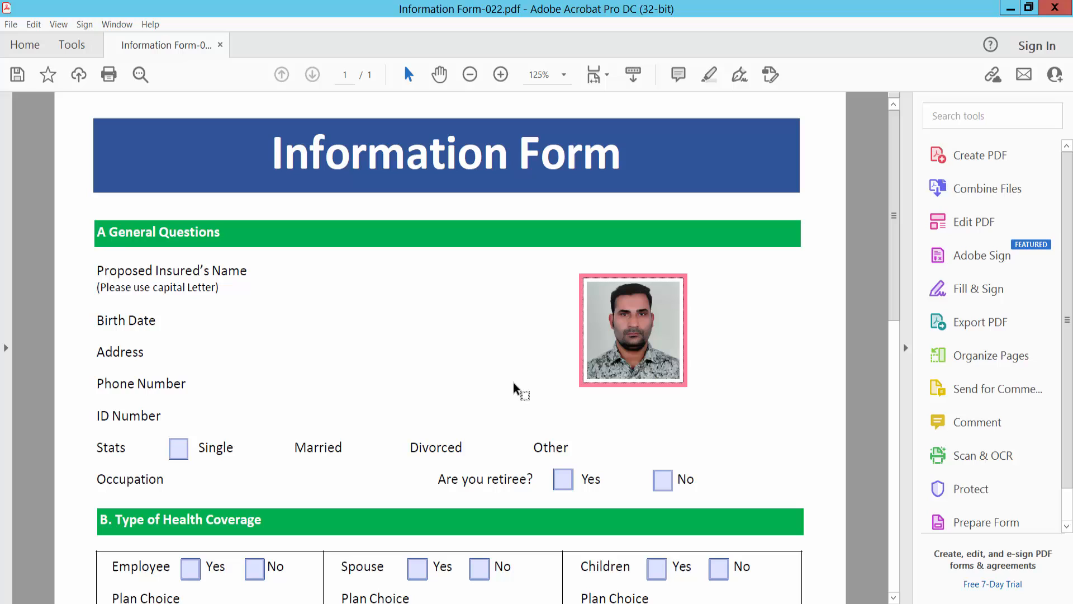
pyautogui.moveTo(571, 364)
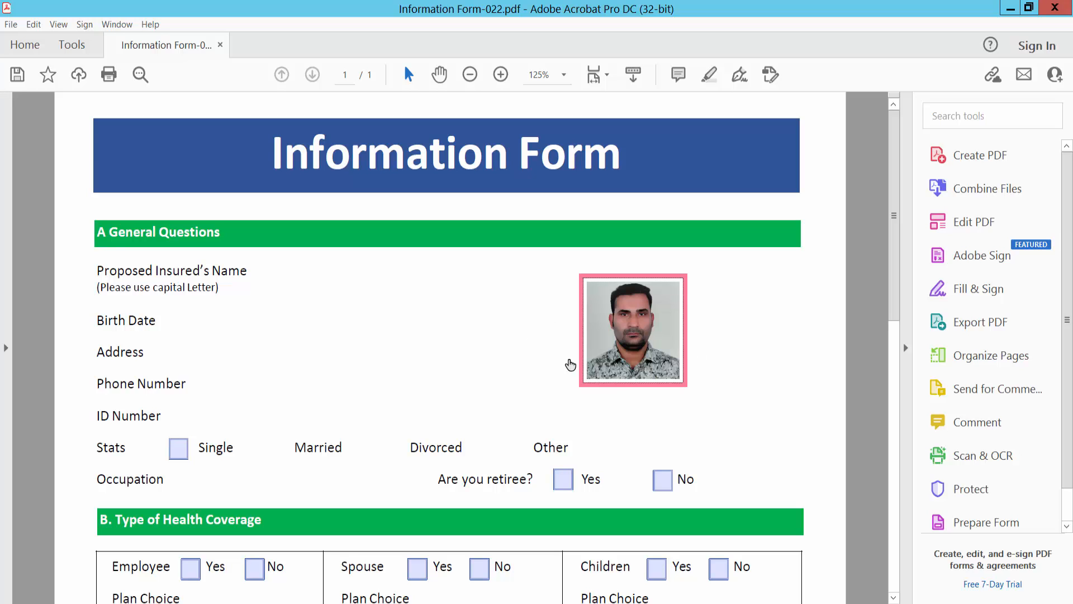
pyautogui.click(71, 44)
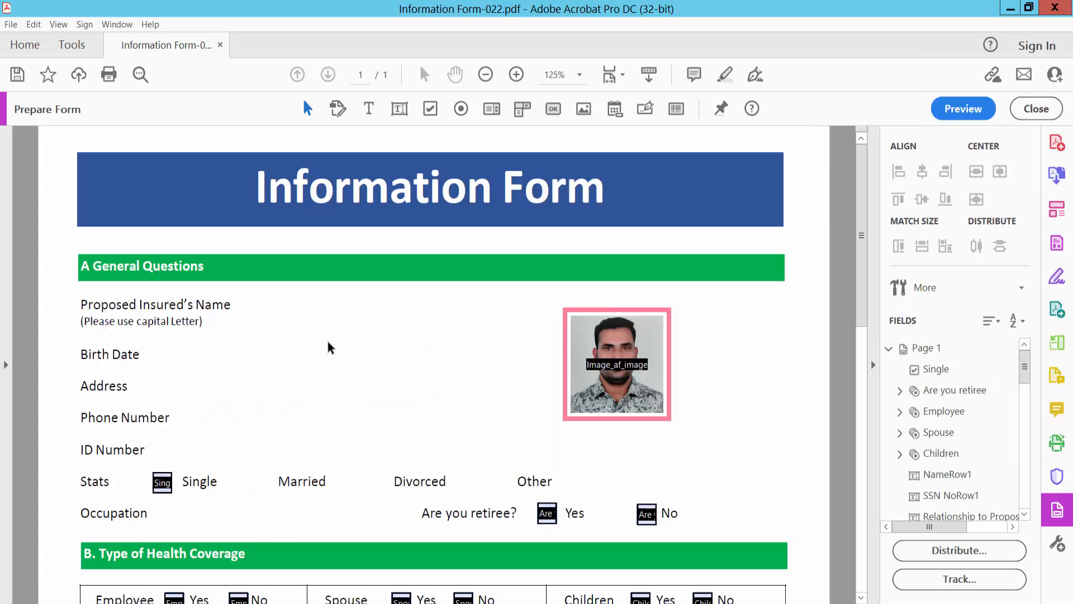
pyautogui.moveTo(268, 159)
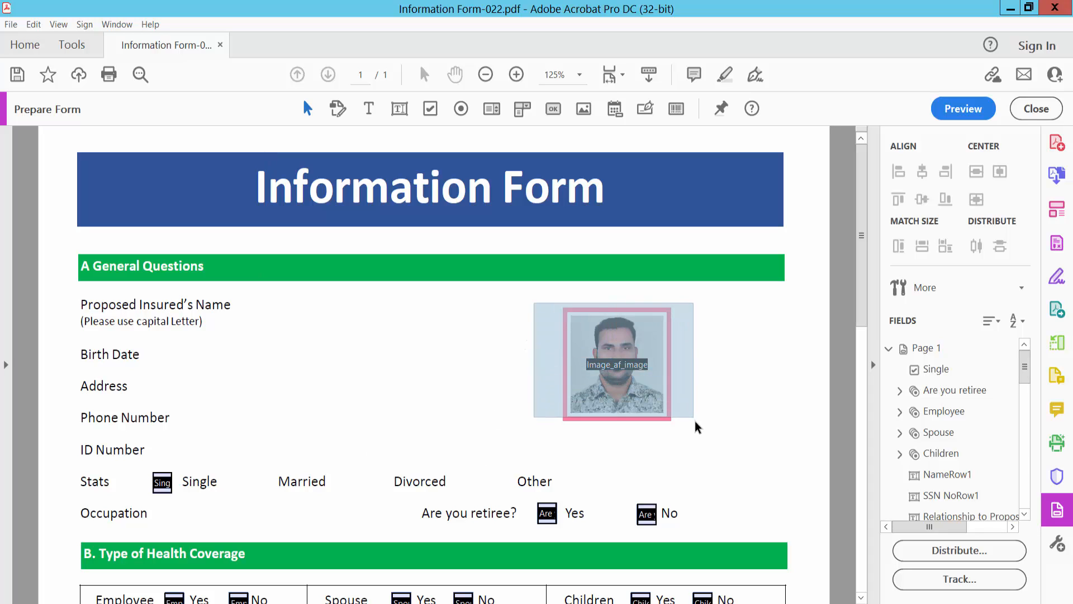
# Select the Image_af_image photo field in Prepare Form for removal
pyautogui.click(616, 363)
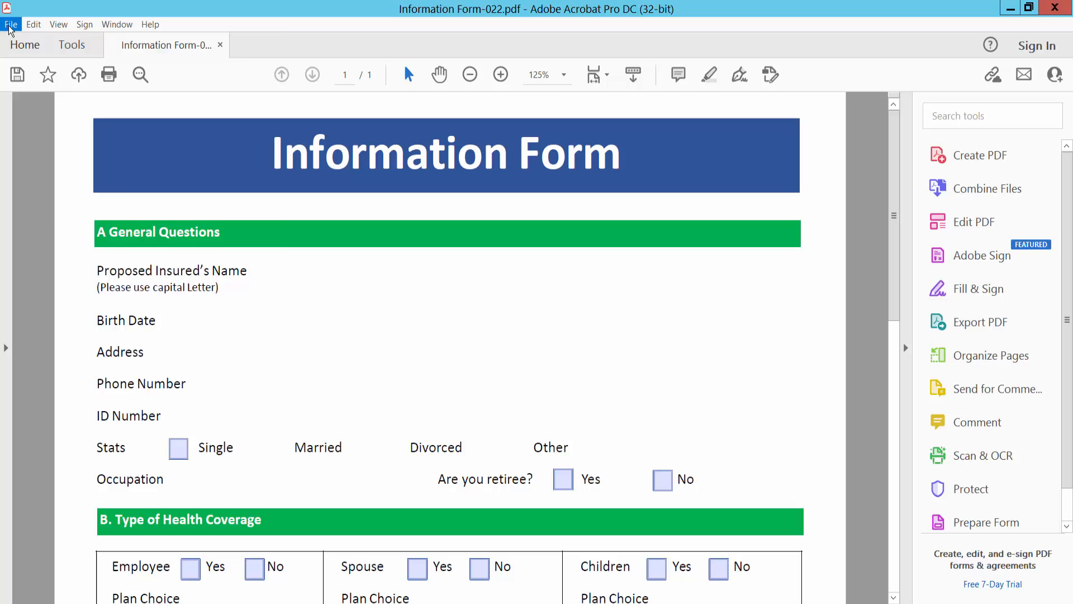
# Open the File menu to reach the Save command
pyautogui.click(11, 24)
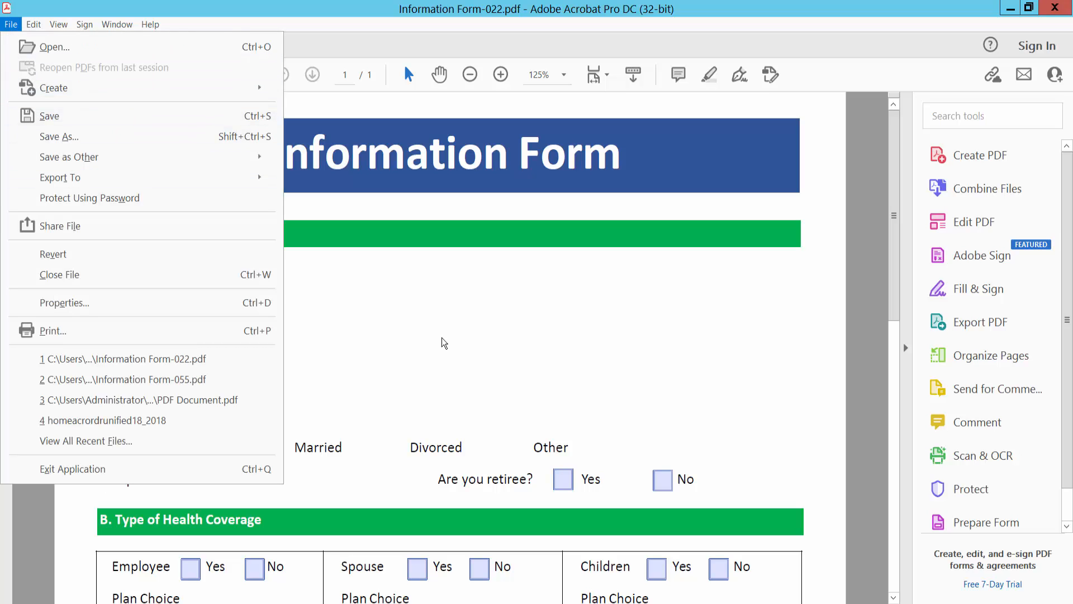
pyautogui.moveTo(517, 354)
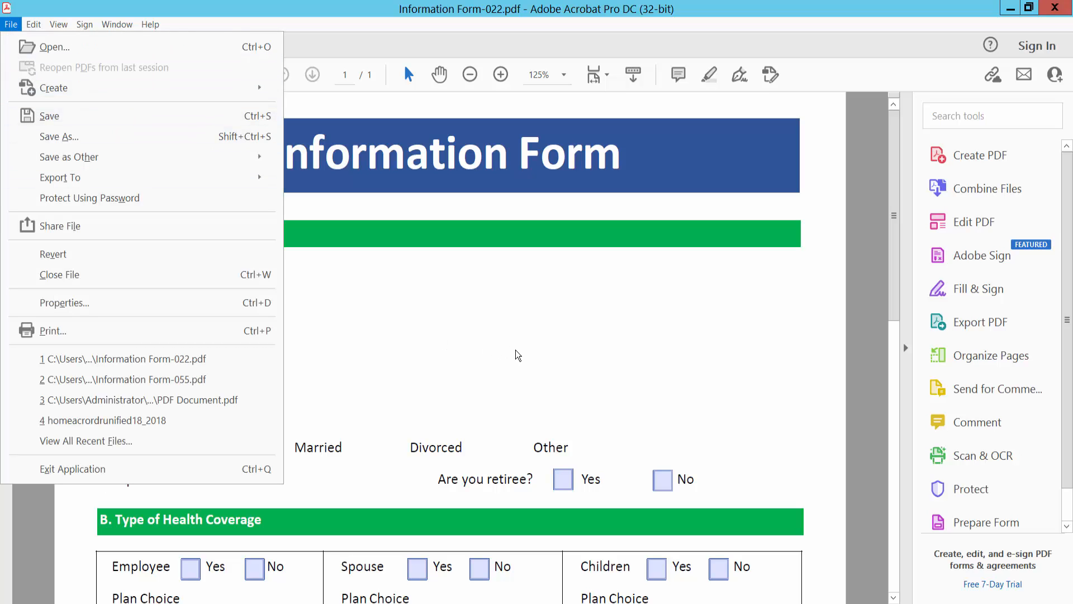